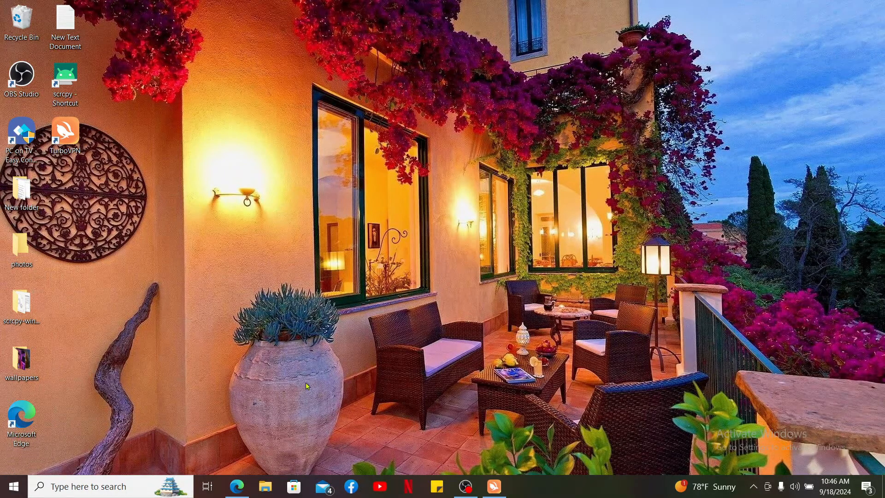
# - Launch Microsoft Edge and enter clearscore.com in the address bar
pyautogui.click(237, 485)
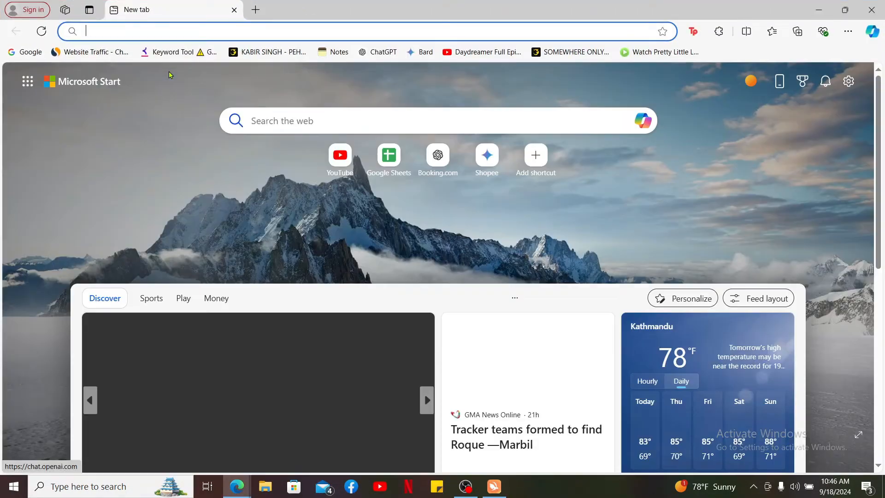
pyautogui.write('clearscore.com')
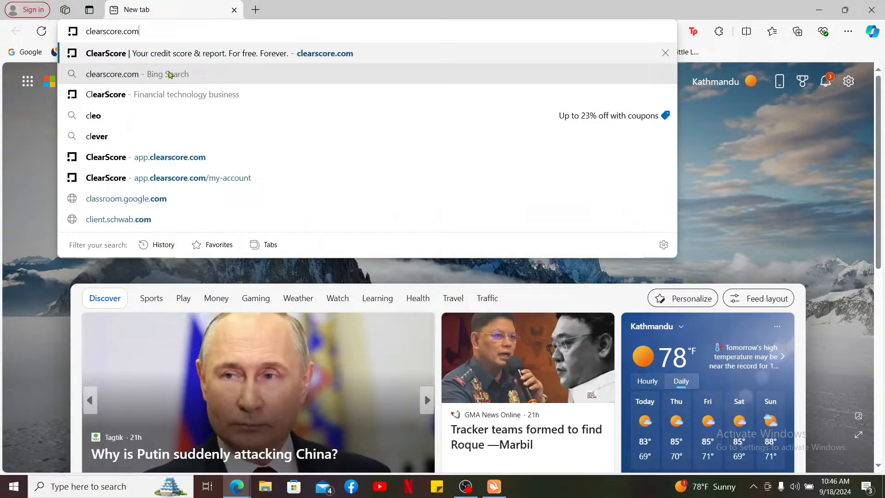
# - Load the ClearScore site and reach the UK Help Centre via the account panel's Help option
pyautogui.click(215, 53)
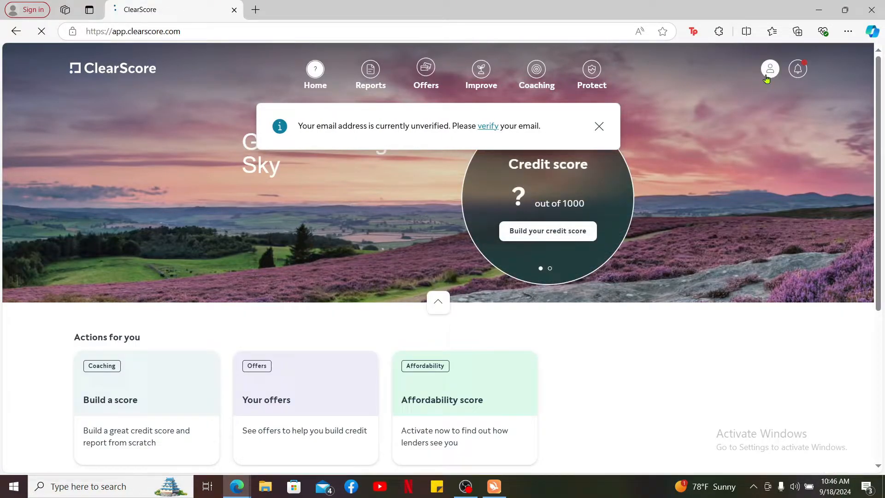
pyautogui.click(769, 68)
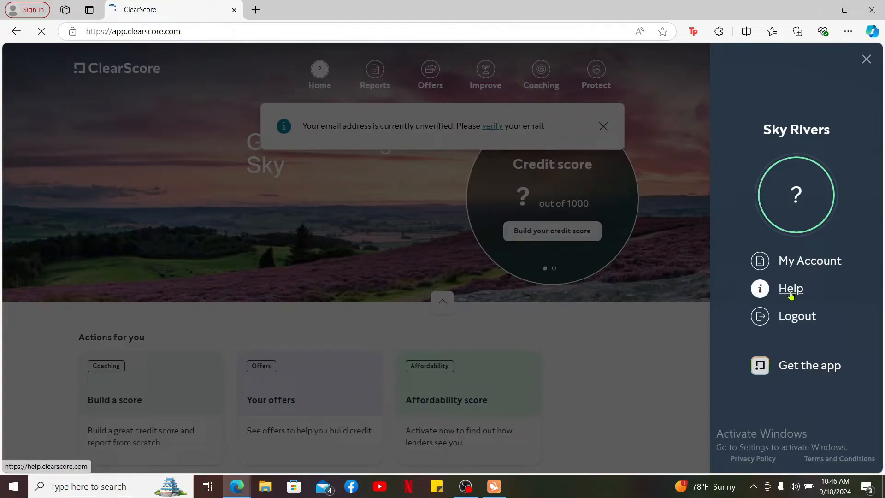
pyautogui.click(790, 288)
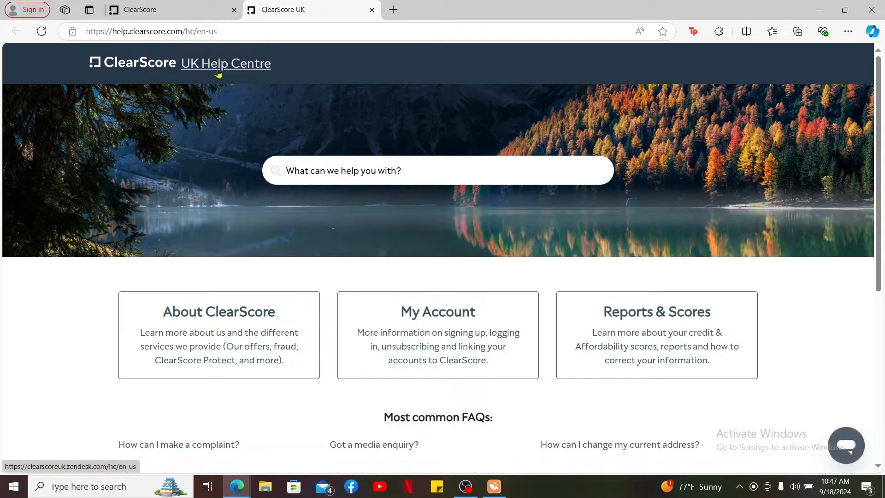
pyautogui.scroll(-3)
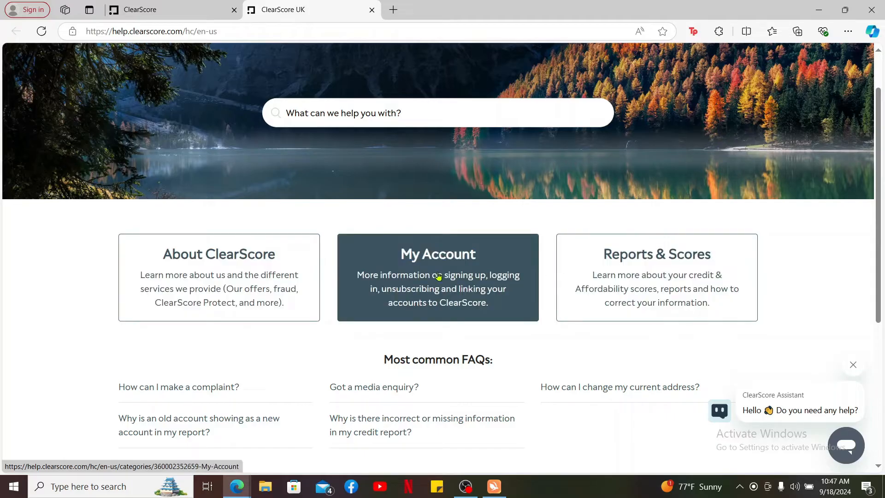
pyautogui.scroll(-3)
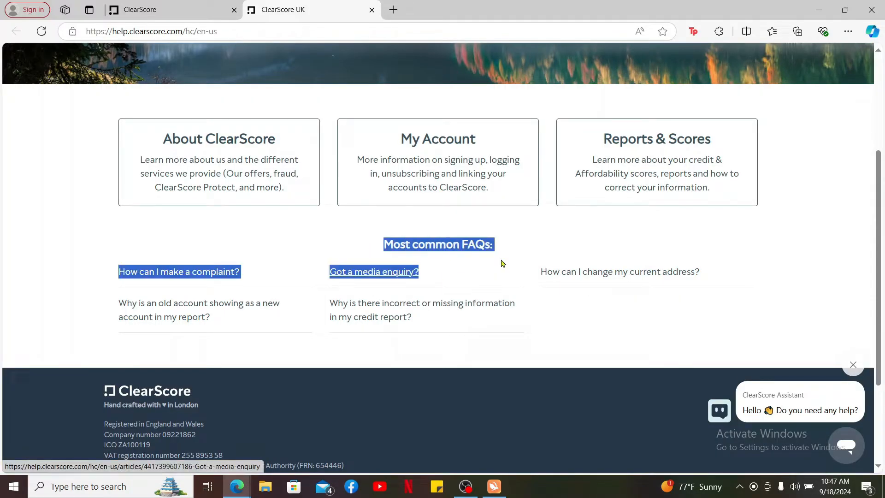
pyautogui.moveTo(361, 285)
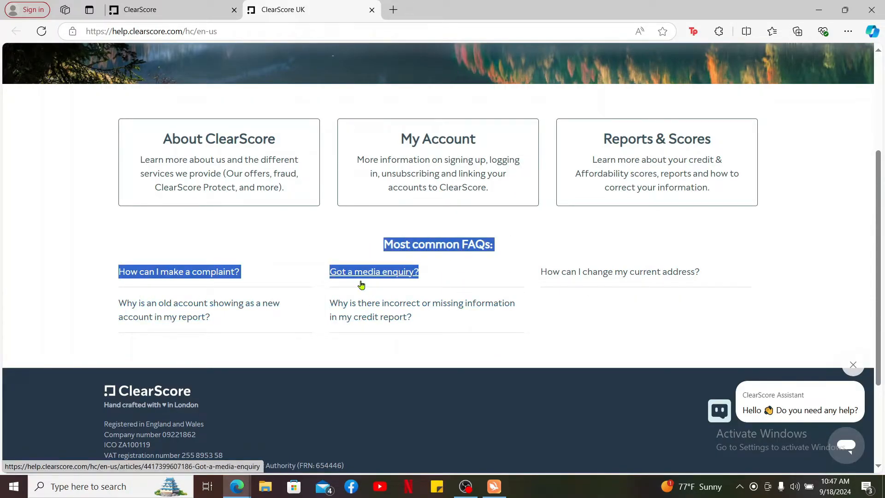
pyautogui.moveTo(568, 293)
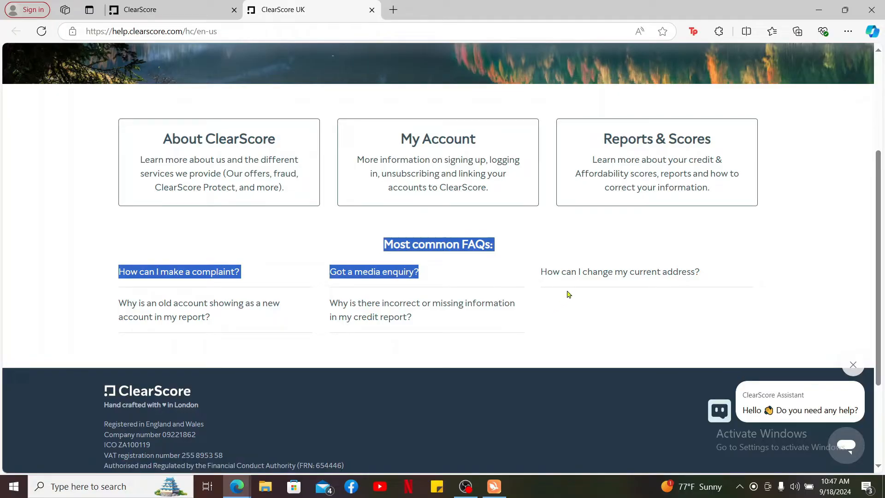
pyautogui.moveTo(417, 299)
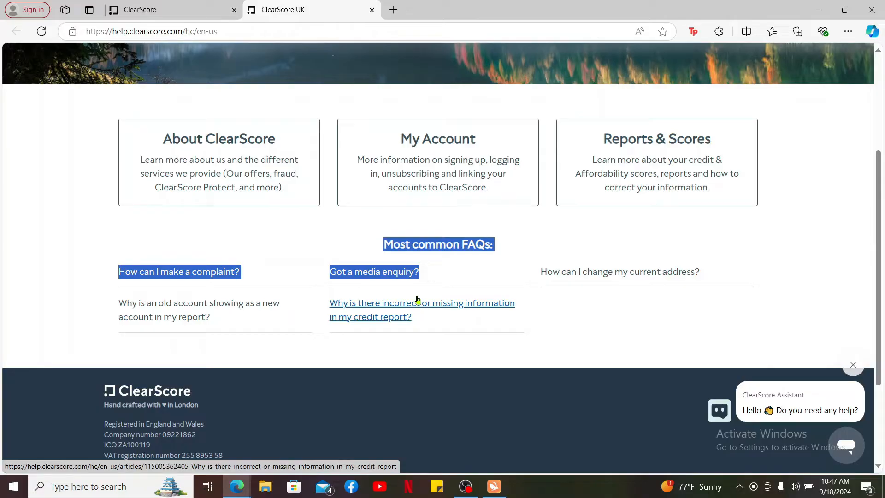
pyautogui.moveTo(775, 401)
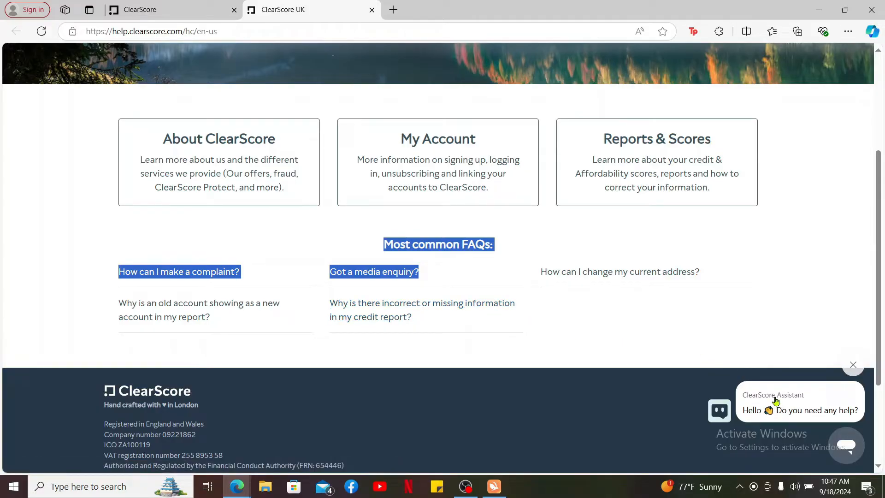
pyautogui.moveTo(838, 448)
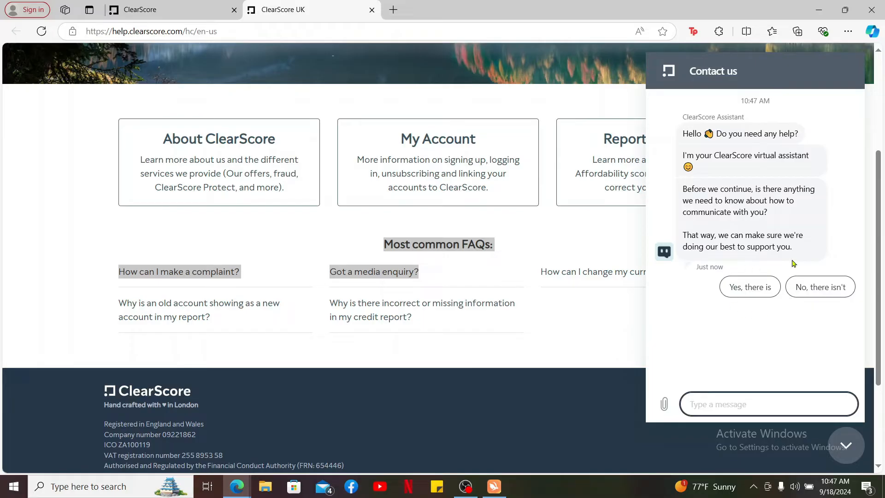
pyautogui.moveTo(741, 422)
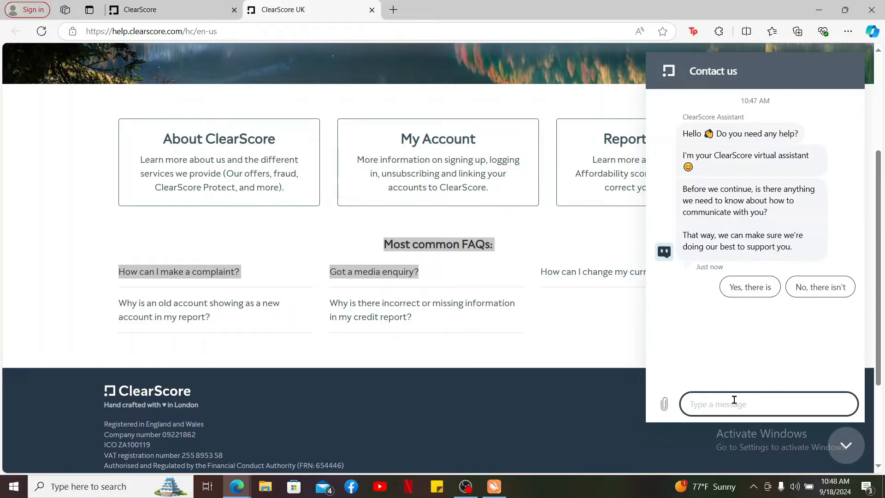
# - Tell the assistant there are needs, consent, then send Illnesses and injuries and Cognitive and neurological differences
pyautogui.click(749, 286)
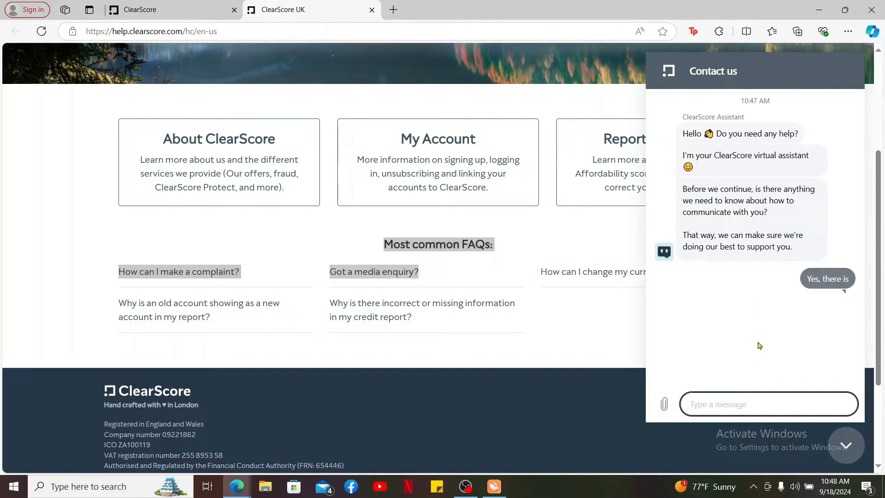
pyautogui.click(825, 278)
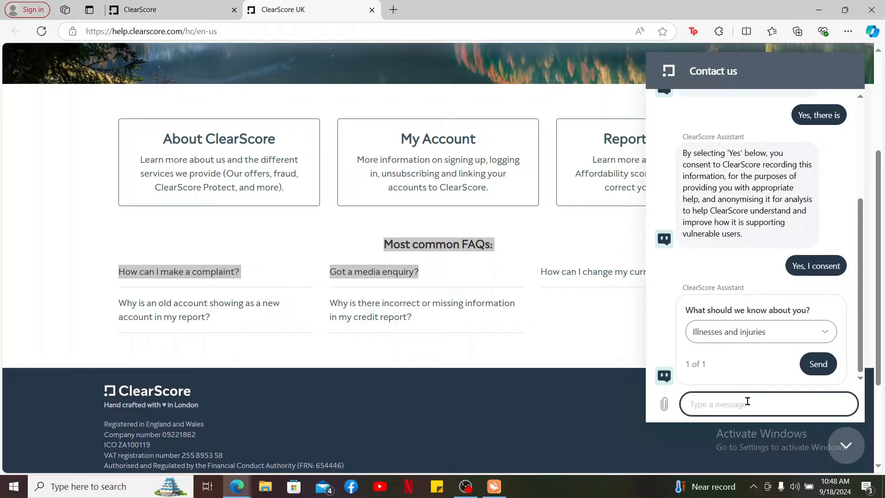
pyautogui.click(817, 363)
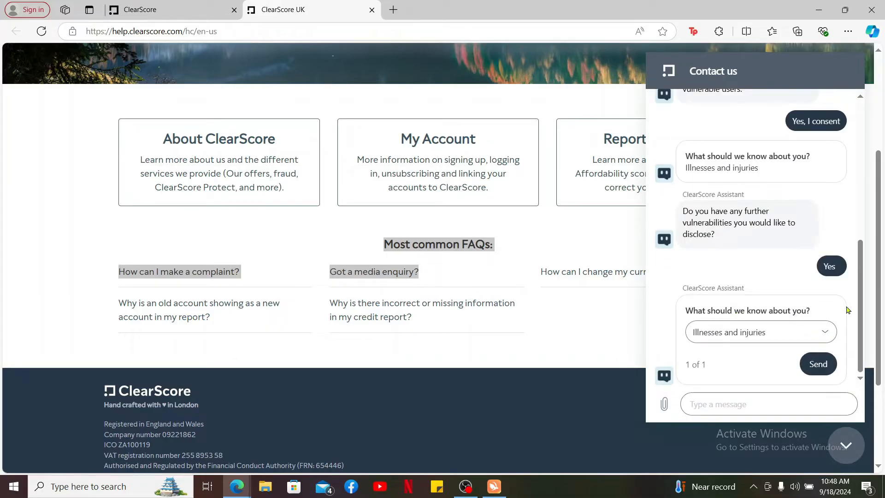
pyautogui.click(816, 363)
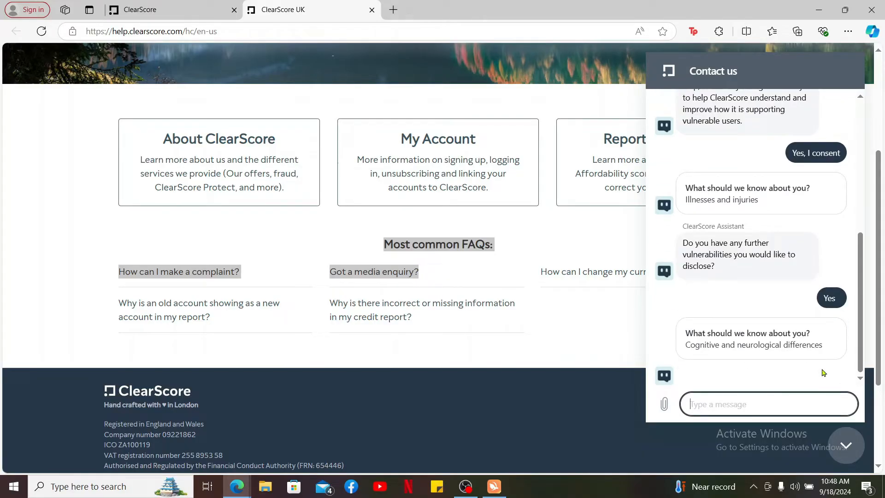
pyautogui.scroll(-3)
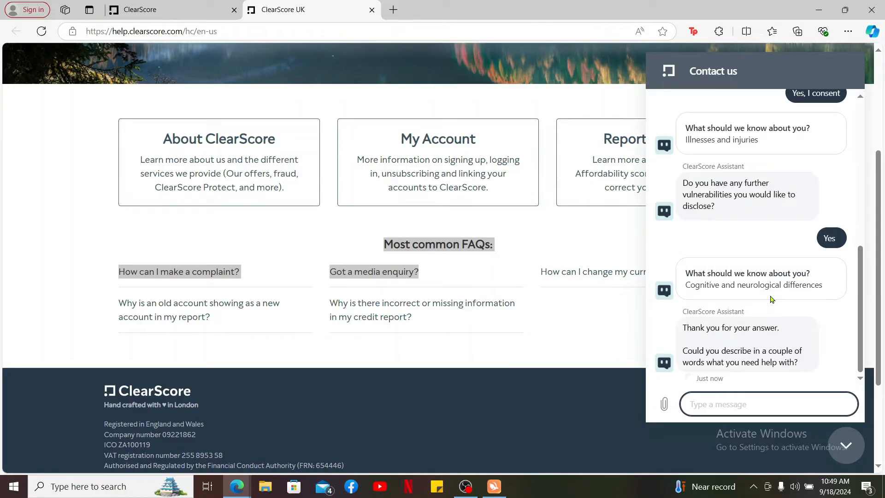
# - Close the Contact Us chat and return to the top of the Help Centre home page
pyautogui.click(845, 444)
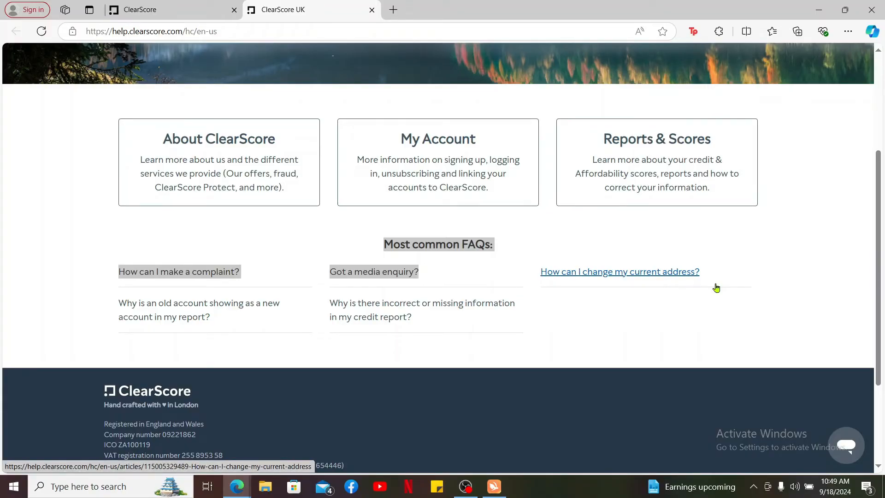
pyautogui.scroll(3)
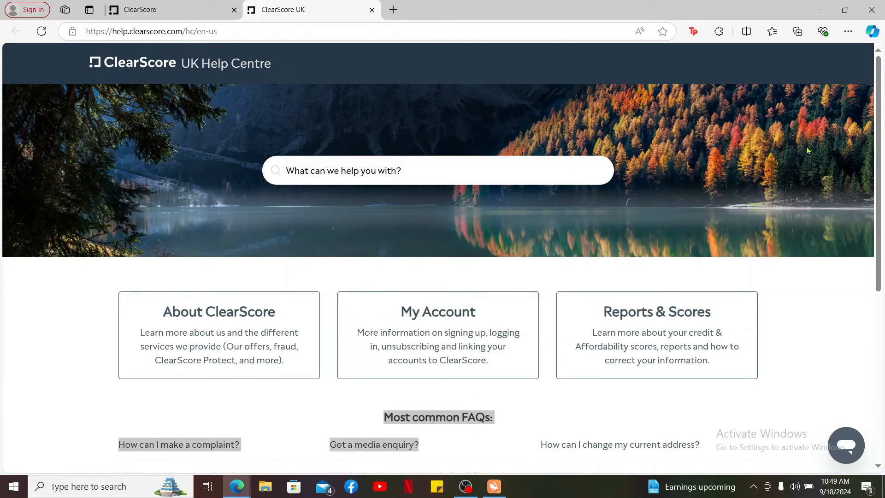